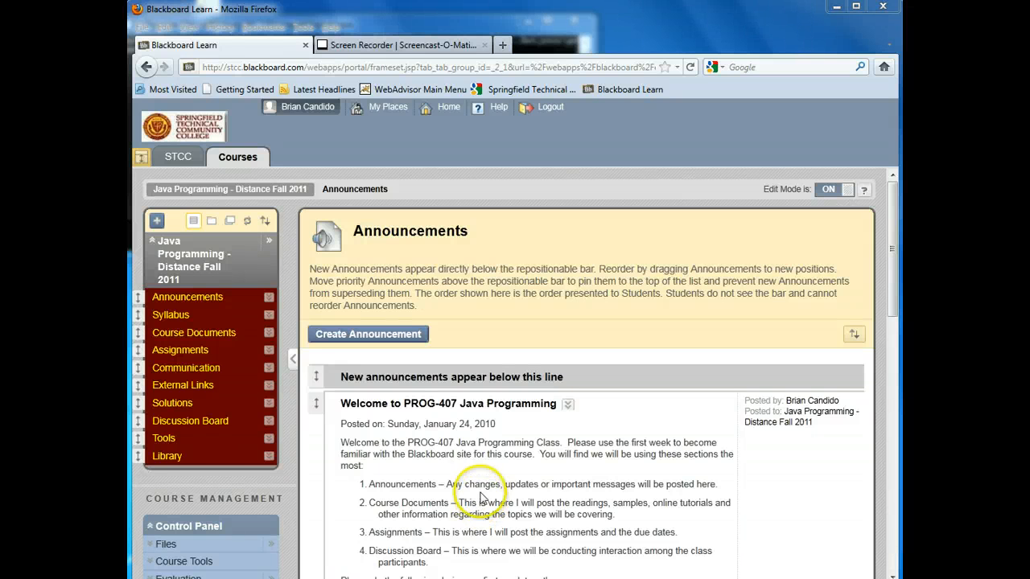
pyautogui.moveTo(479, 478)
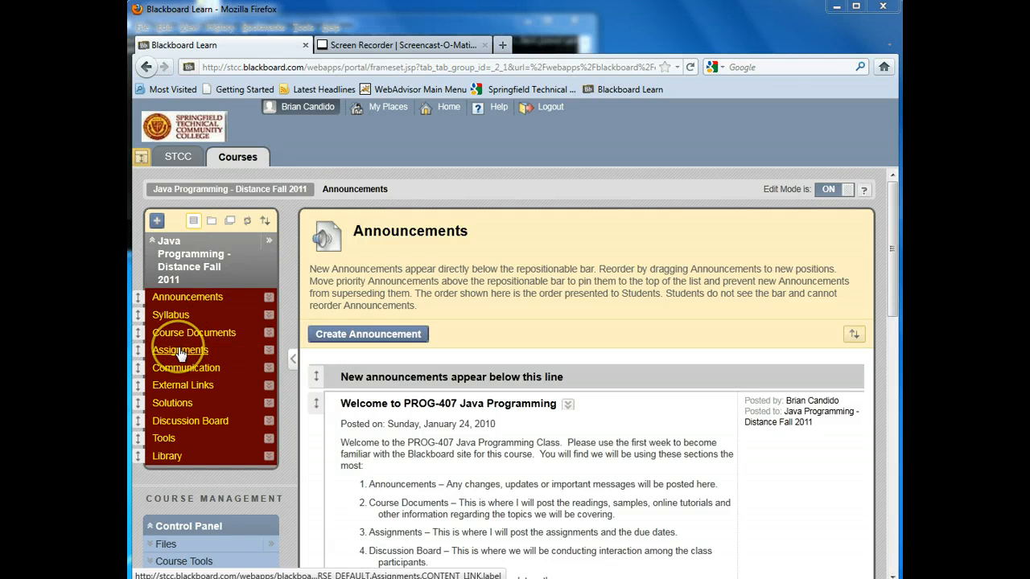
pyautogui.moveTo(179, 350)
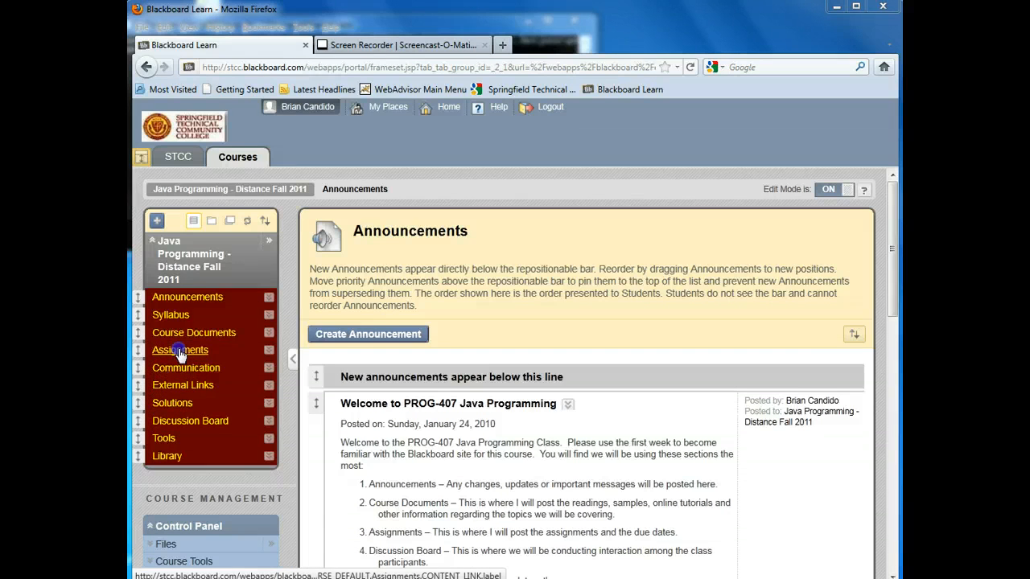
# Step: Go to the course's Assignments page and scroll until My First Java Program is in view
pyautogui.click(180, 349)
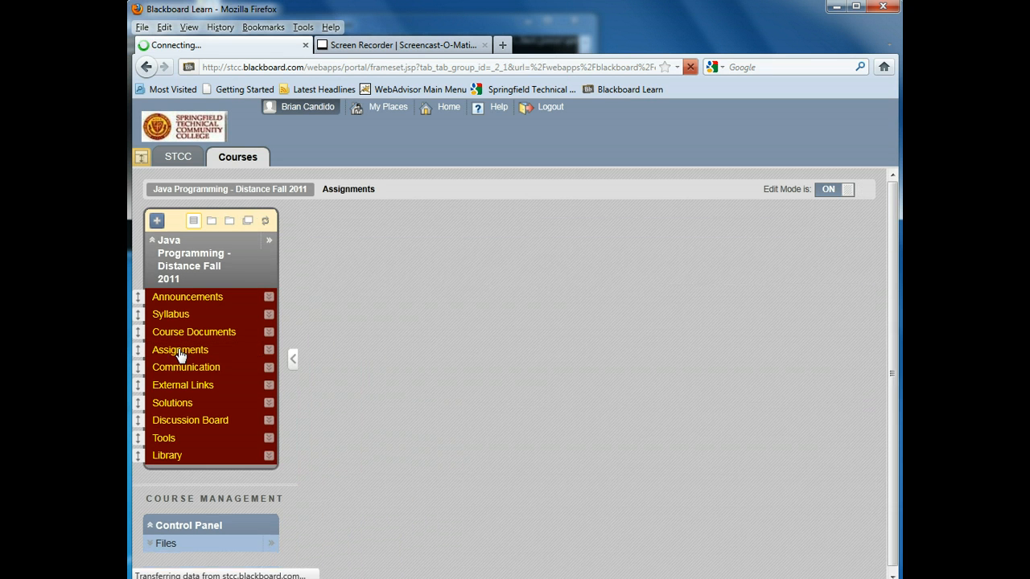
pyautogui.click(180, 350)
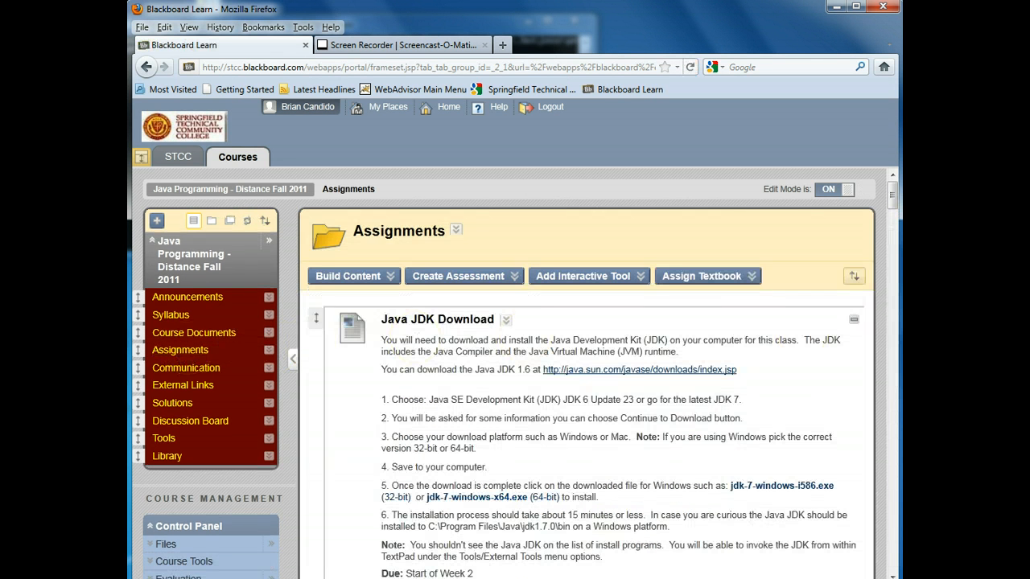
pyautogui.scroll(-3)
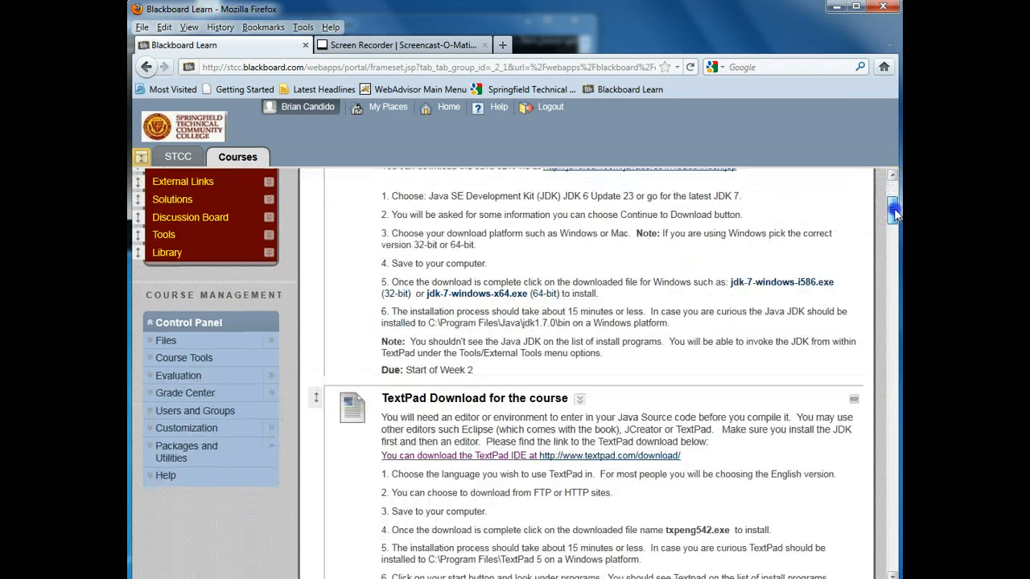
pyautogui.scroll(-3)
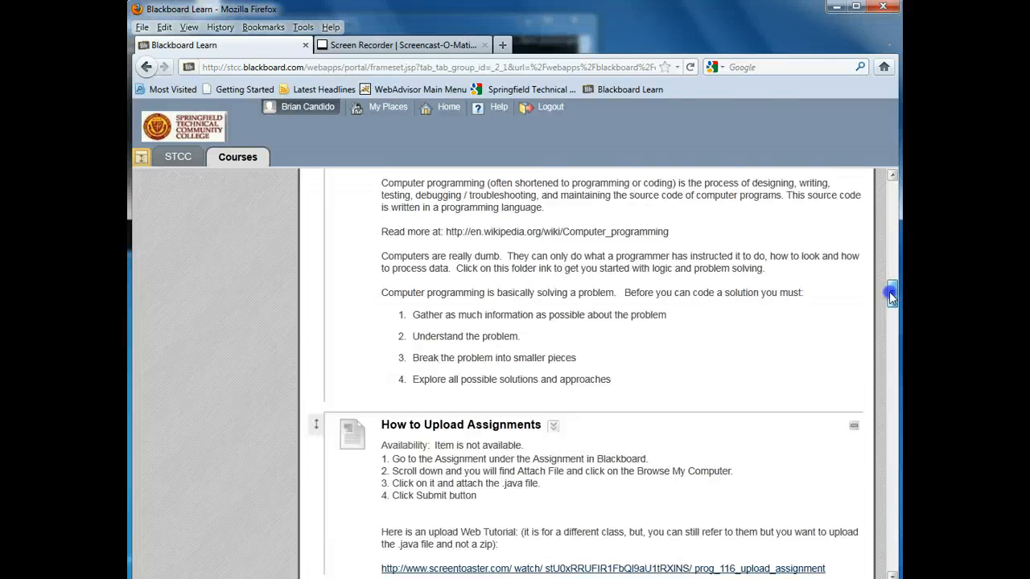
pyautogui.scroll(-3)
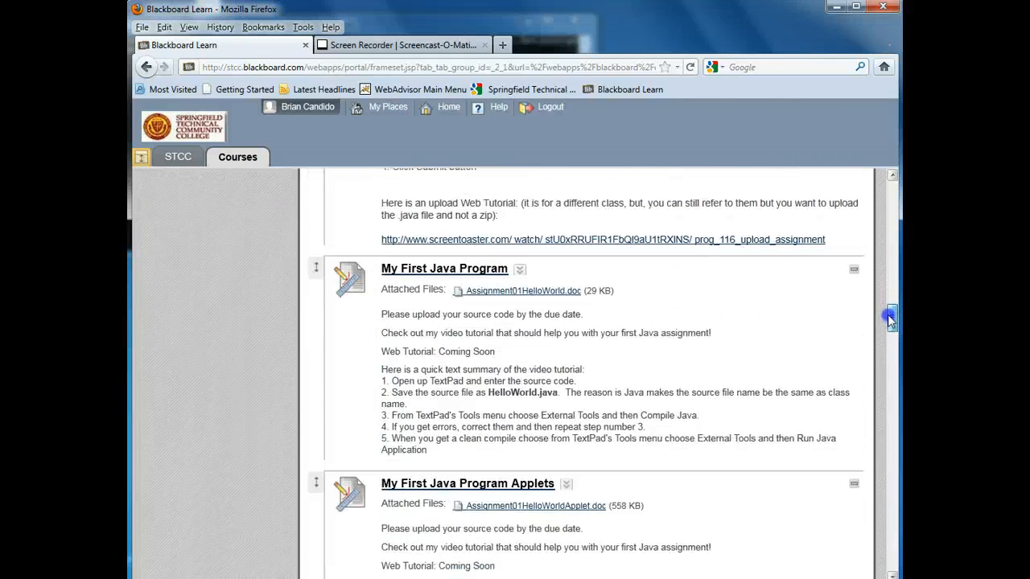
pyautogui.scroll(-3)
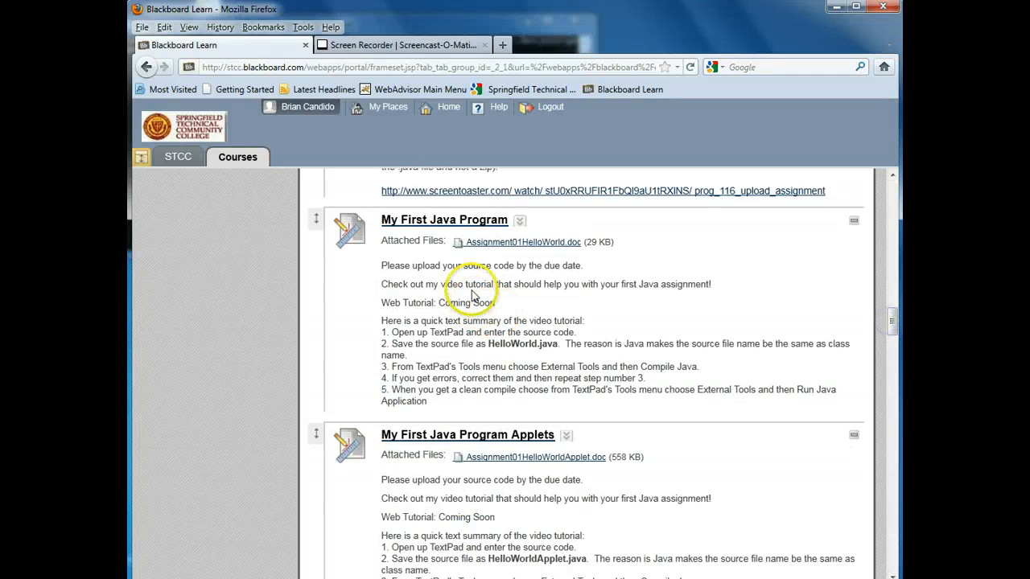
pyautogui.moveTo(353, 236)
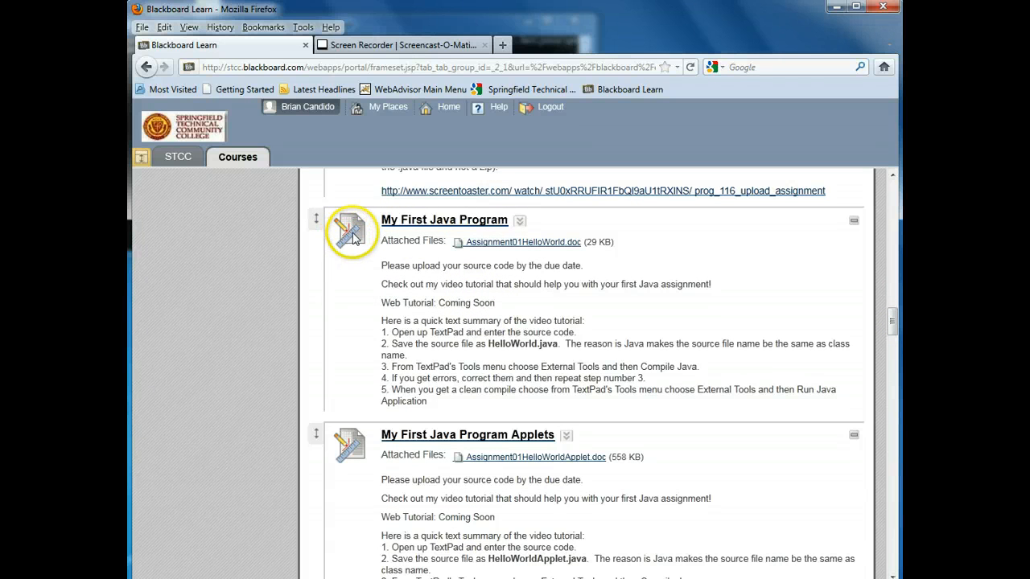
pyautogui.moveTo(451, 246)
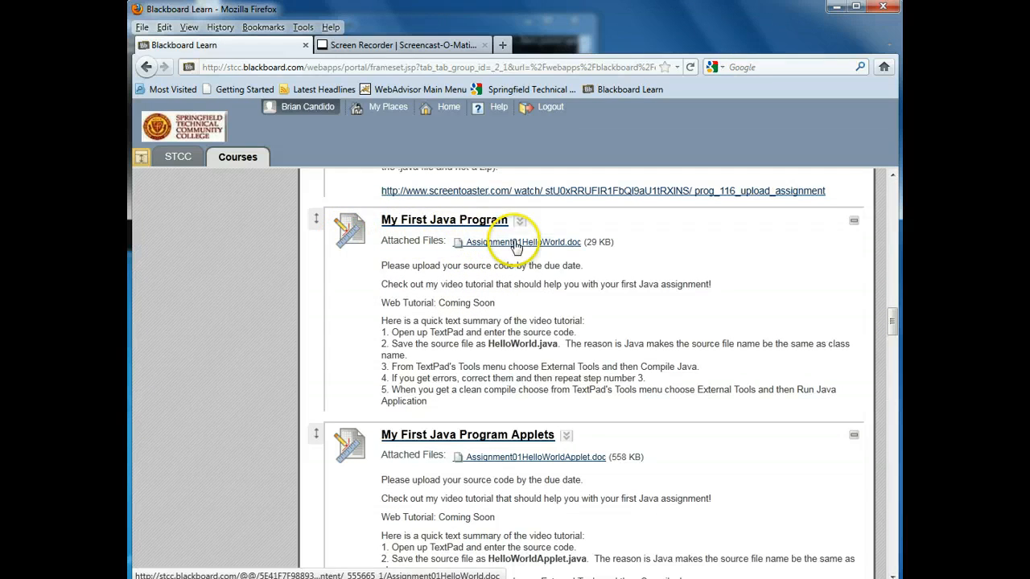
pyautogui.moveTo(551, 247)
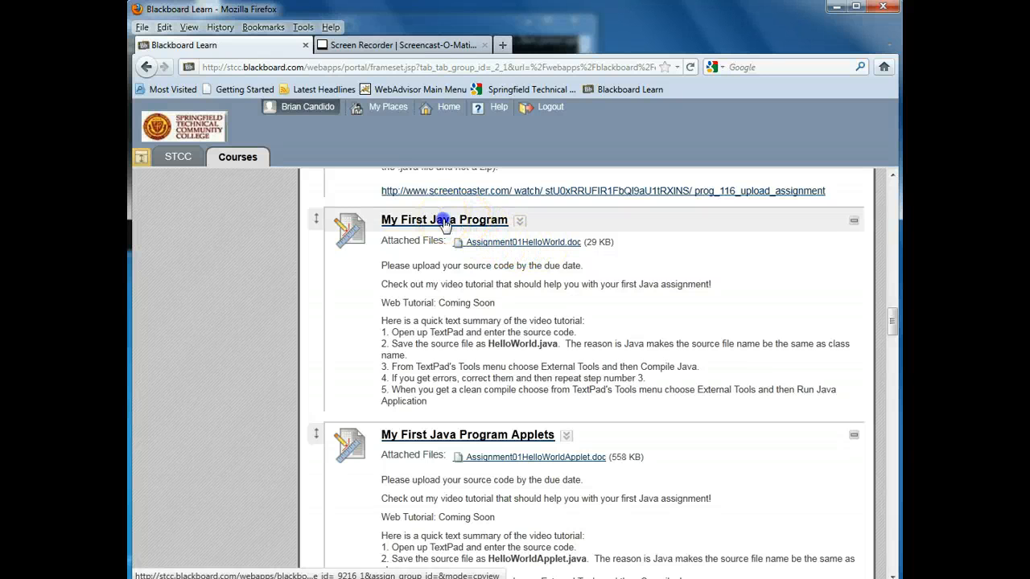
# Step: Enter the My First Java Program Upload Assignment page and reach the Attach File area
pyautogui.click(443, 220)
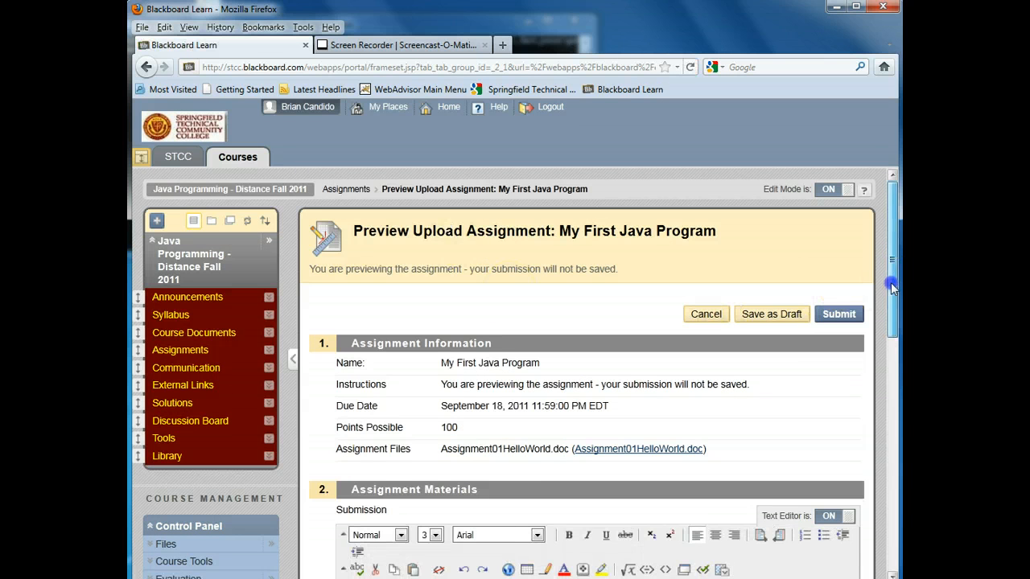
pyautogui.scroll(-3)
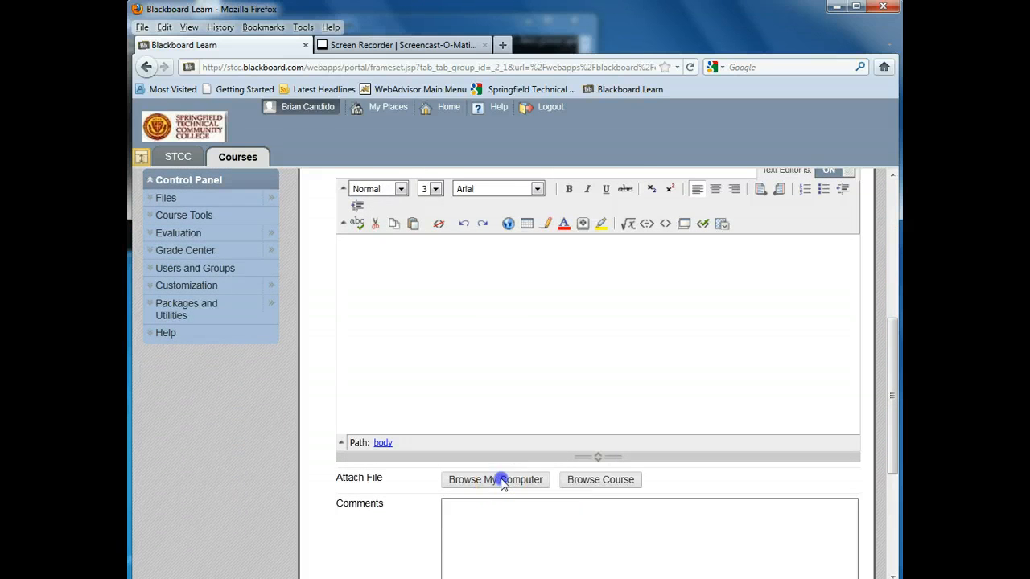
# Step: Browse My Computer to STCC > PROG-407 Java > Chapter 00 Basics > HelloWord and attach HelloWorld.java
pyautogui.click(495, 480)
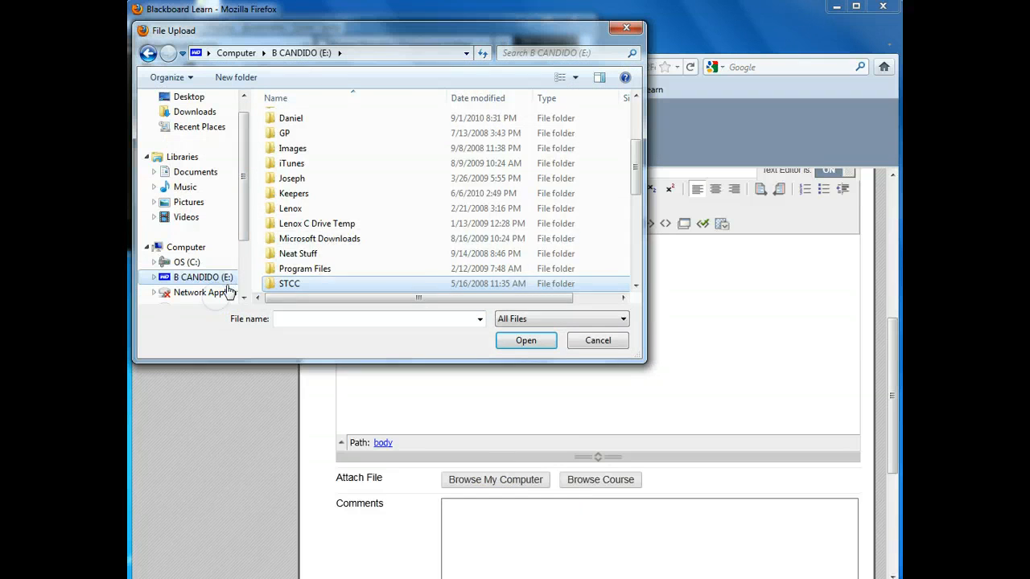
pyautogui.doubleClick(289, 283)
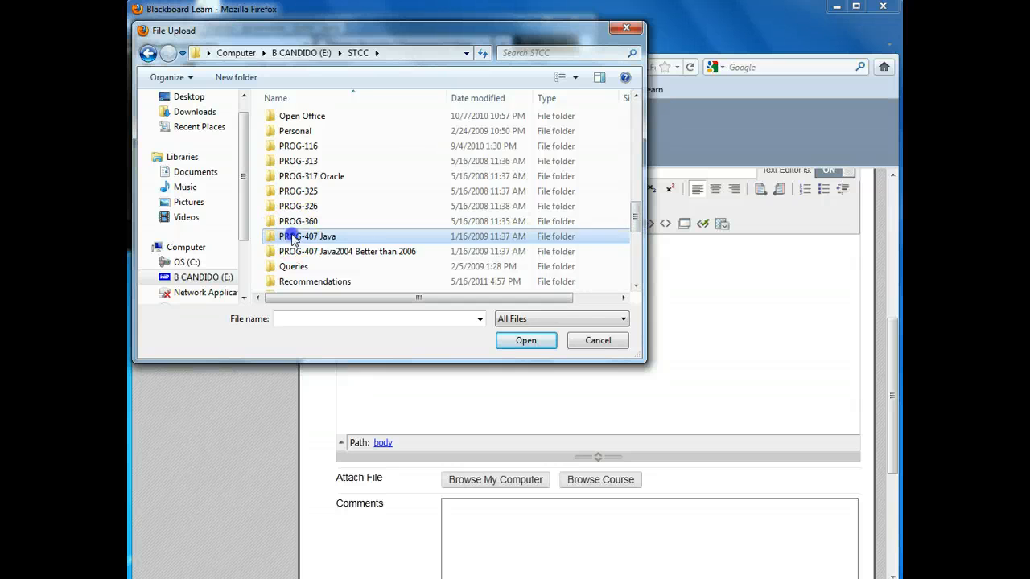
pyautogui.doubleClick(307, 236)
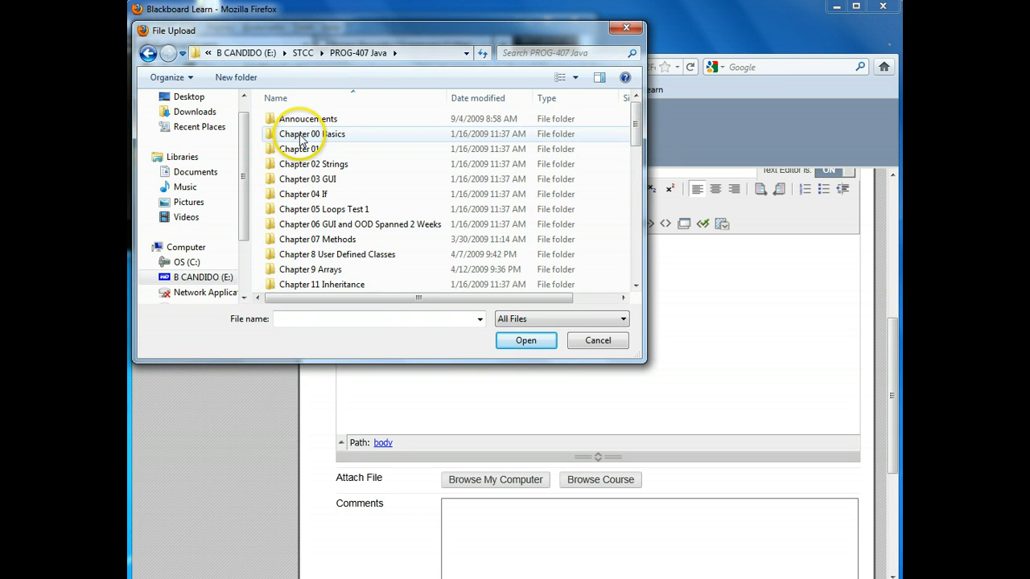
pyautogui.doubleClick(312, 133)
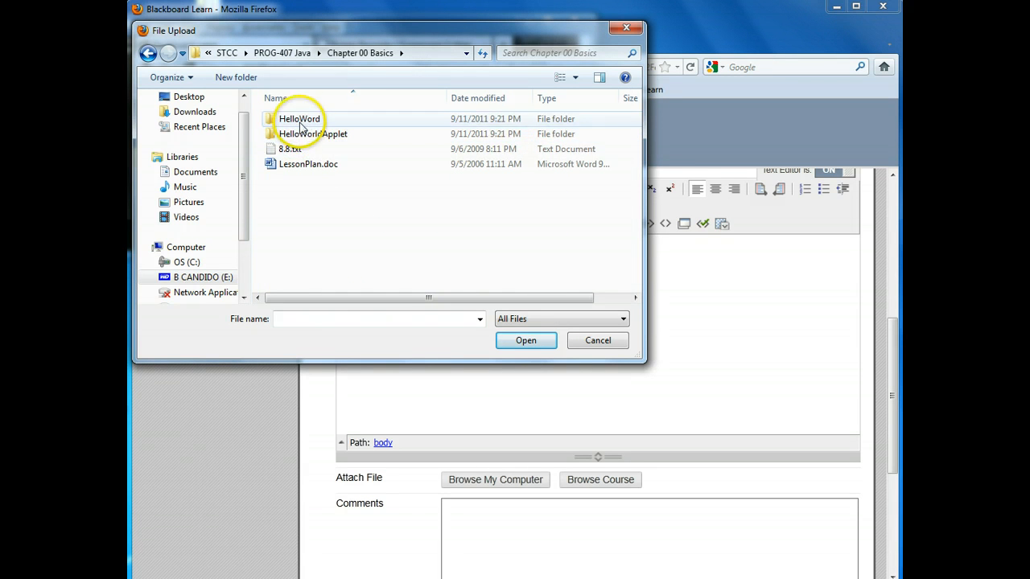
pyautogui.doubleClick(300, 118)
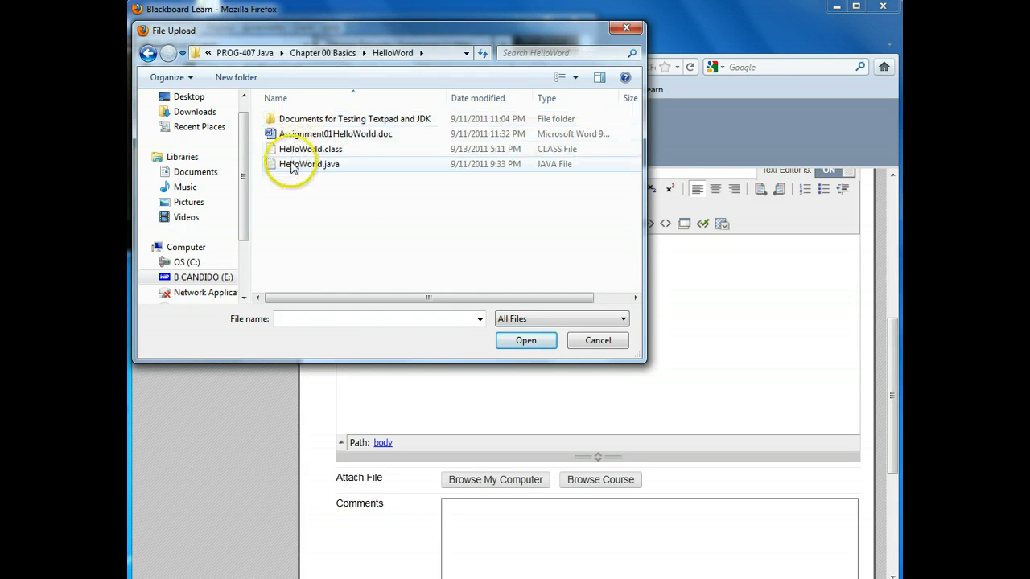
pyautogui.click(309, 165)
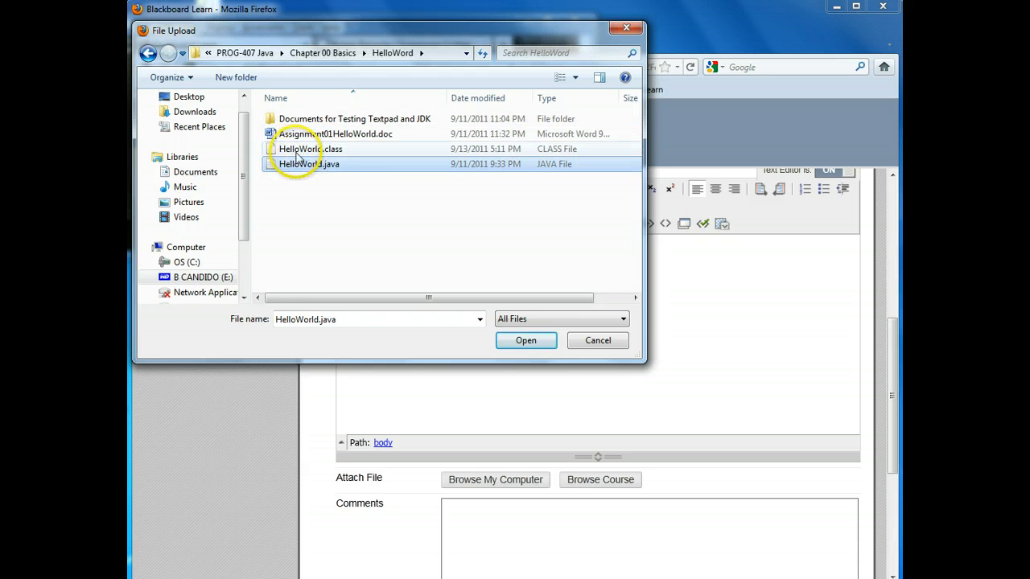
pyautogui.moveTo(330, 149)
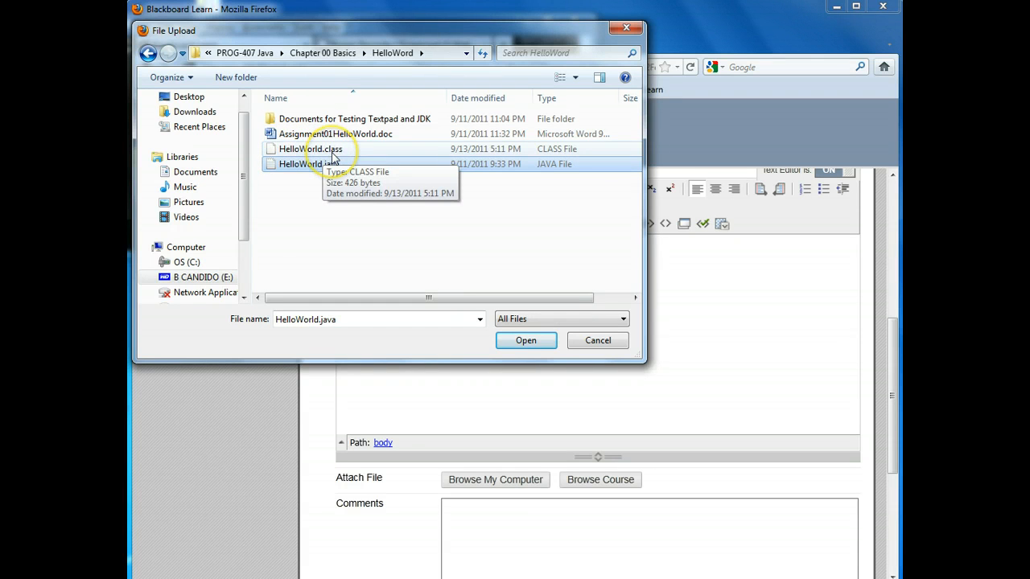
pyautogui.click(310, 165)
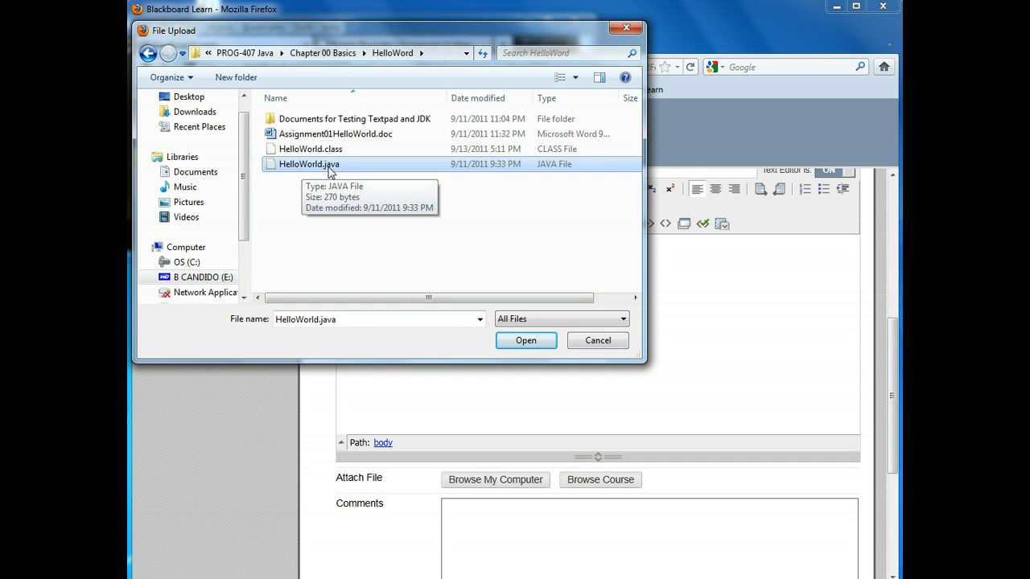
pyautogui.click(525, 340)
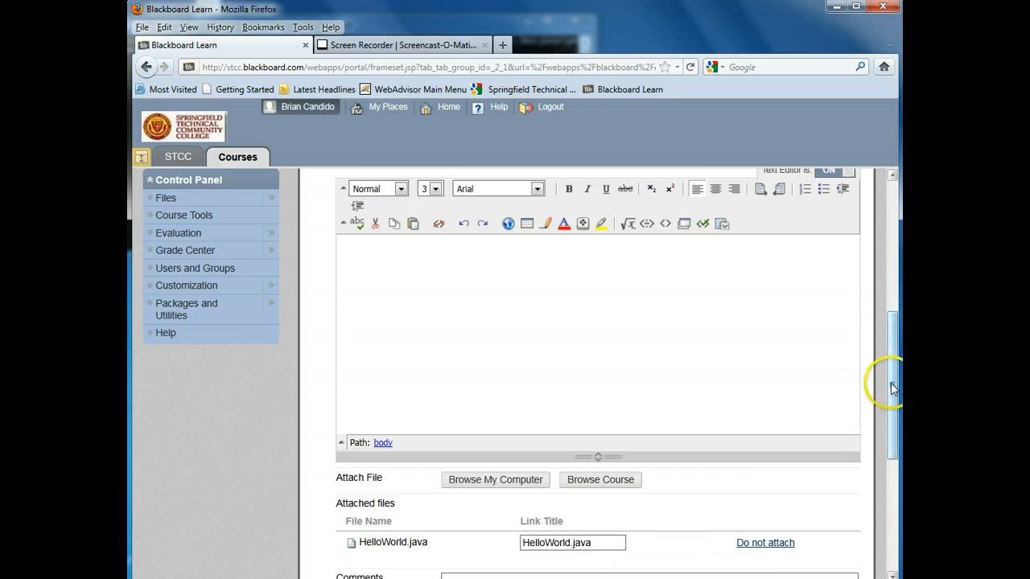
# Step: Submit the assignment with HelloWorld.java, reaching the Review Submission History confirmation
pyautogui.scroll(-3)
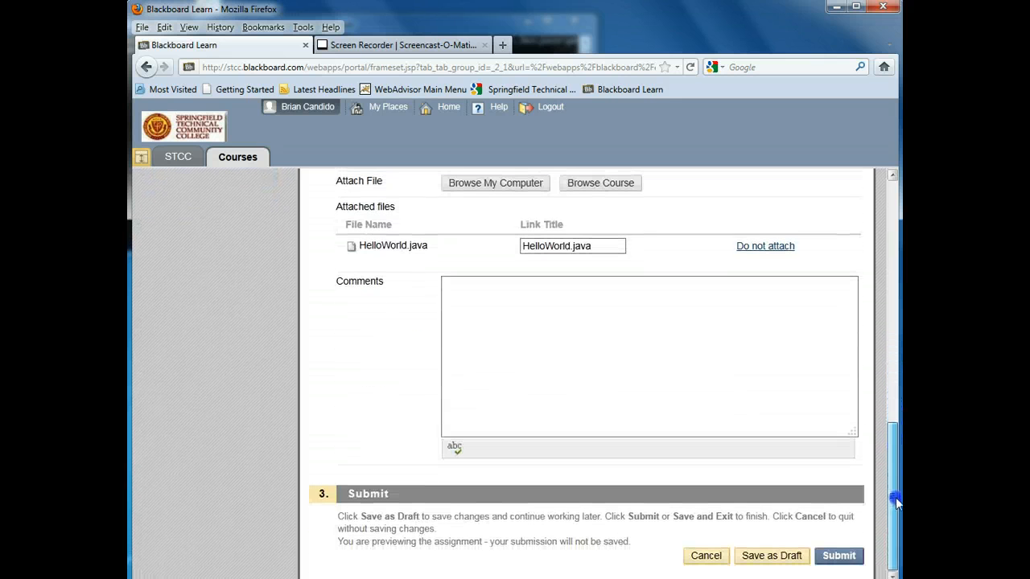
pyautogui.click(839, 555)
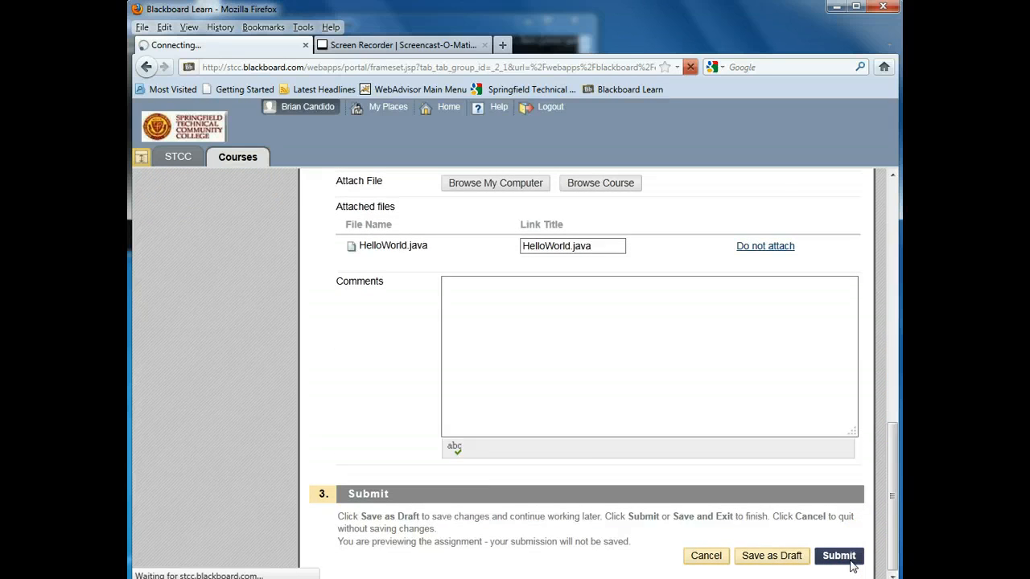
pyautogui.click(838, 556)
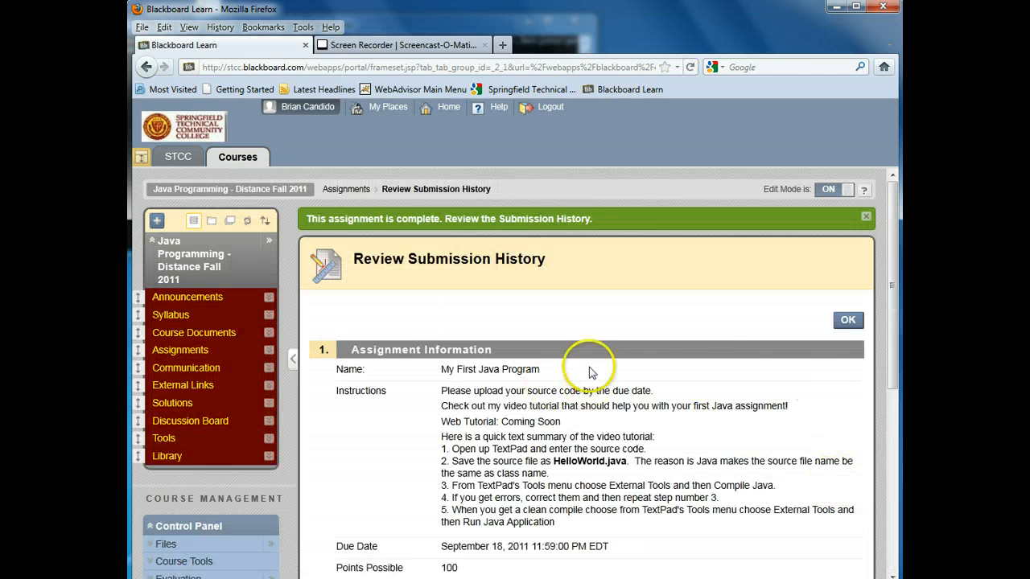
pyautogui.scroll(-3)
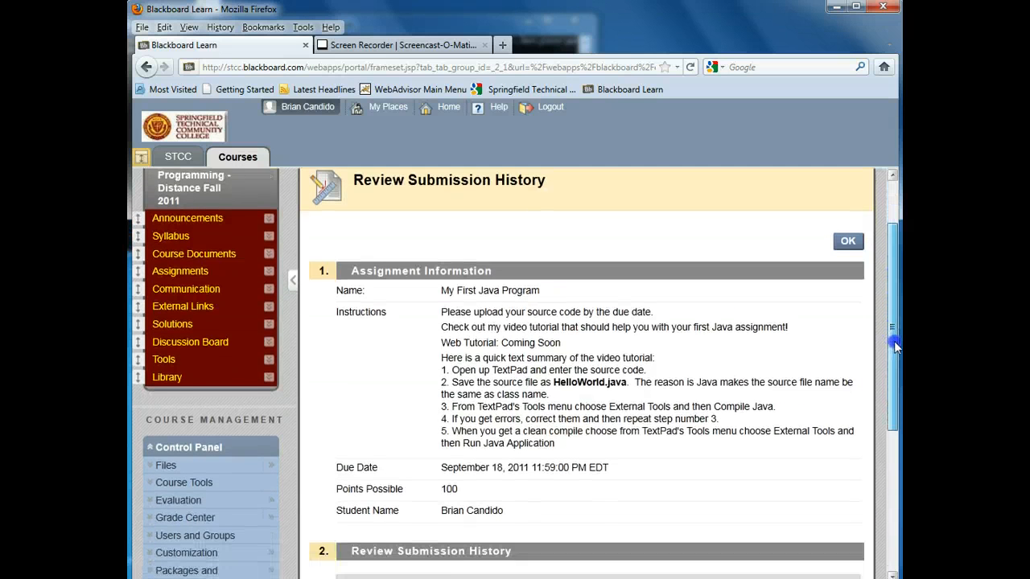
pyautogui.scroll(-3)
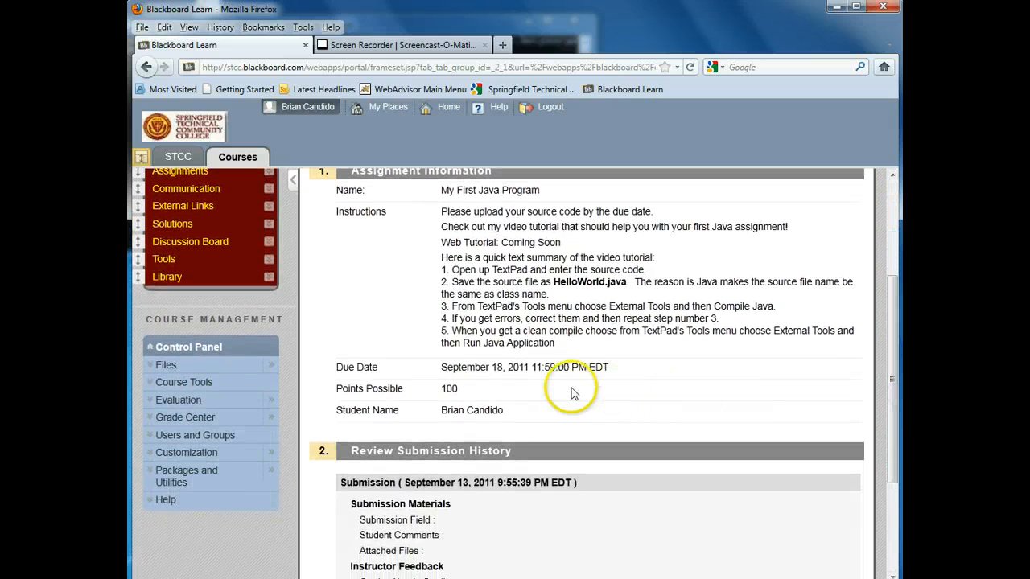